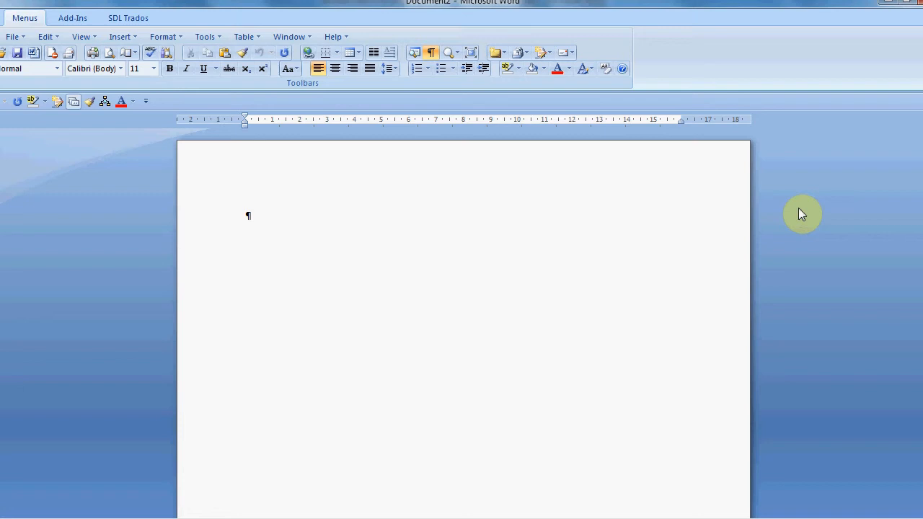
pyautogui.click(248, 215)
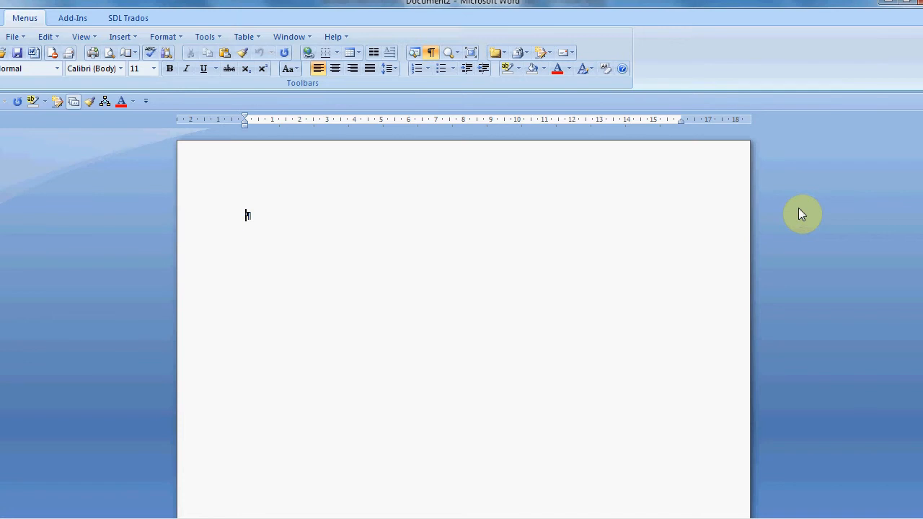
pyautogui.moveTo(289, 37)
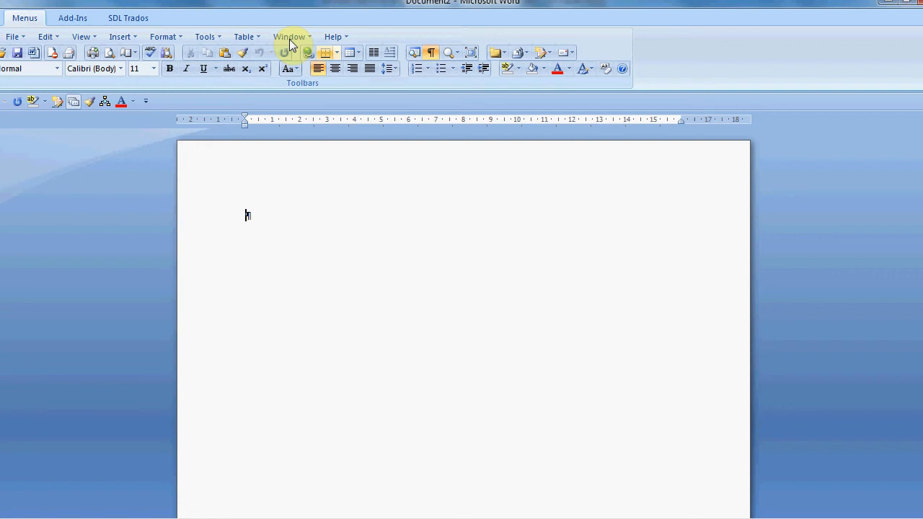
pyautogui.click(288, 38)
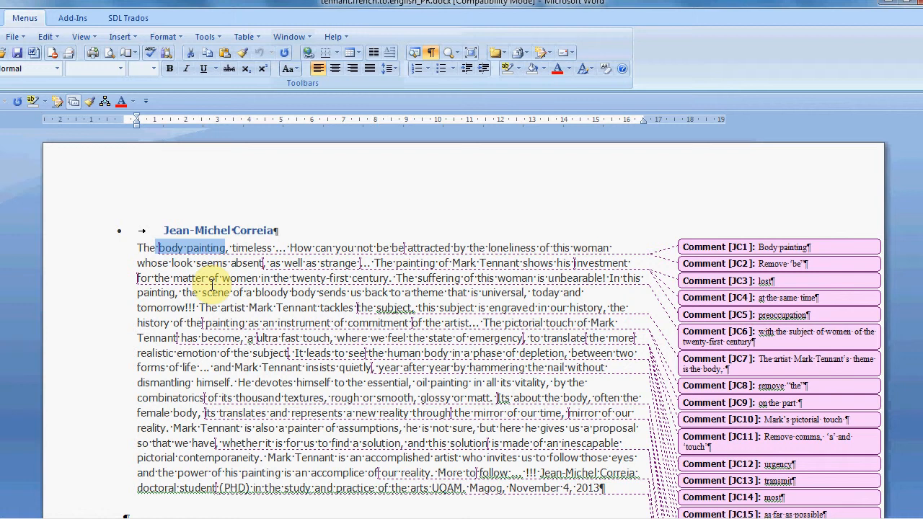
pyautogui.scroll(-3)
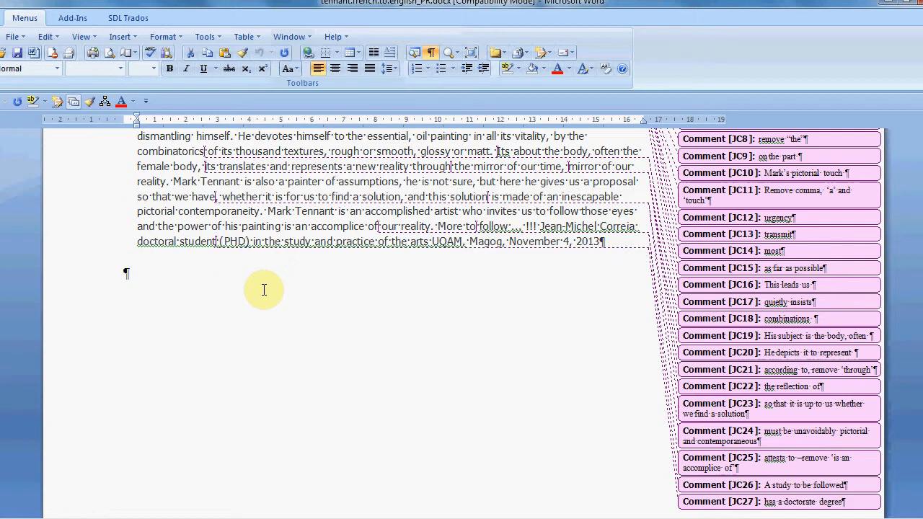
pyautogui.moveTo(413, 344)
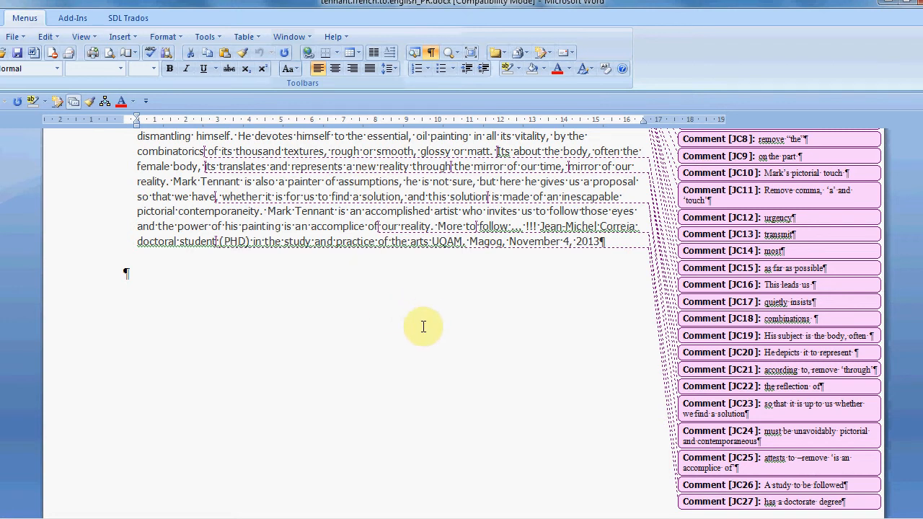
pyautogui.click(777, 216)
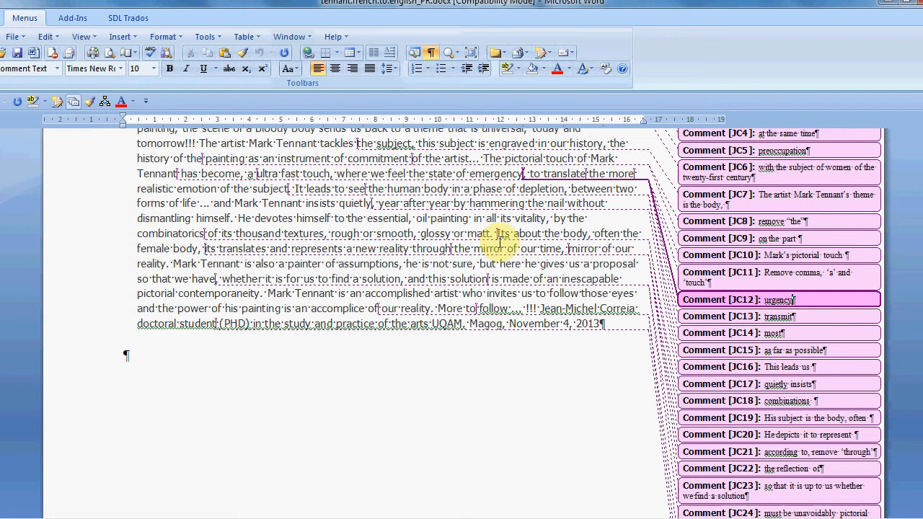
# - Enable Track Changes from Tools > Tracking, then toggle it again with Ctrl+Shift+E
pyautogui.click(206, 36)
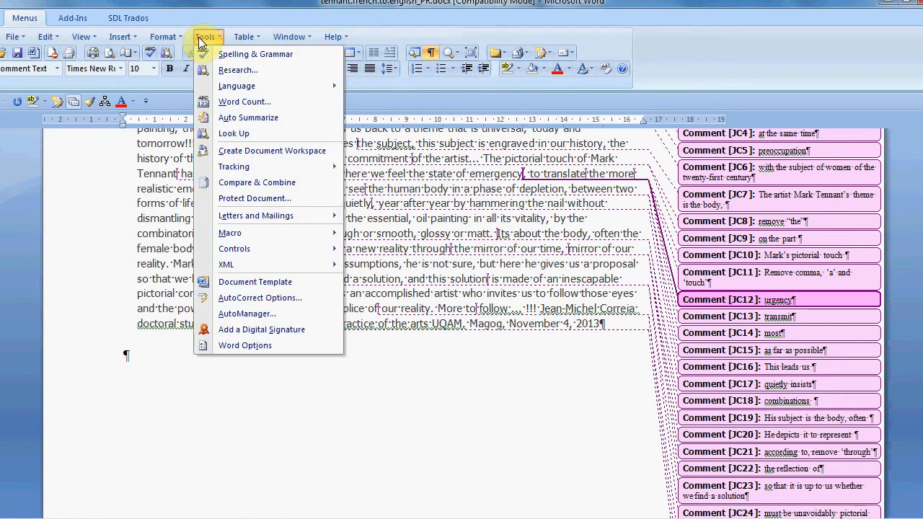
pyautogui.moveTo(233, 167)
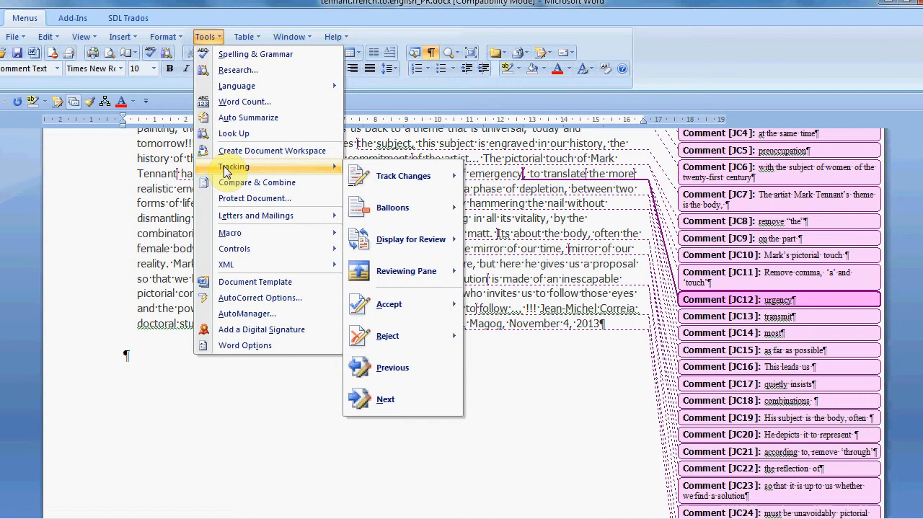
pyautogui.moveTo(404, 176)
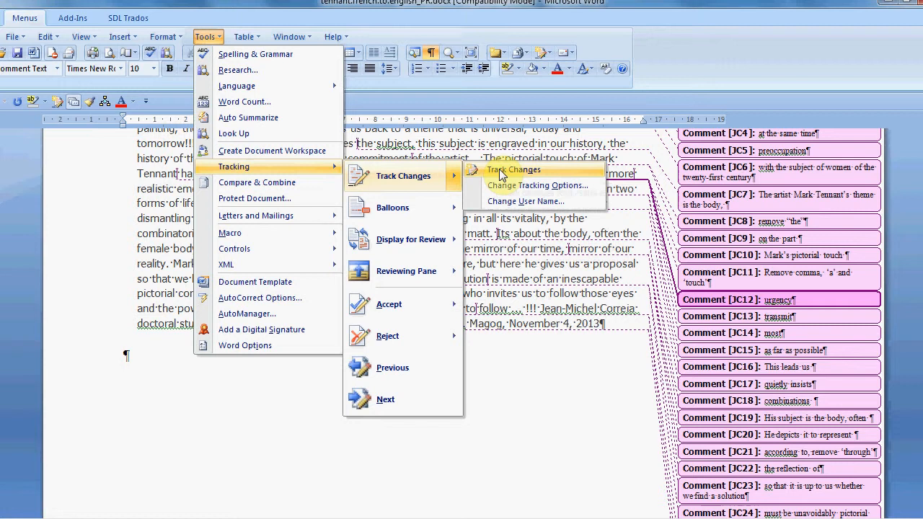
pyautogui.click(513, 168)
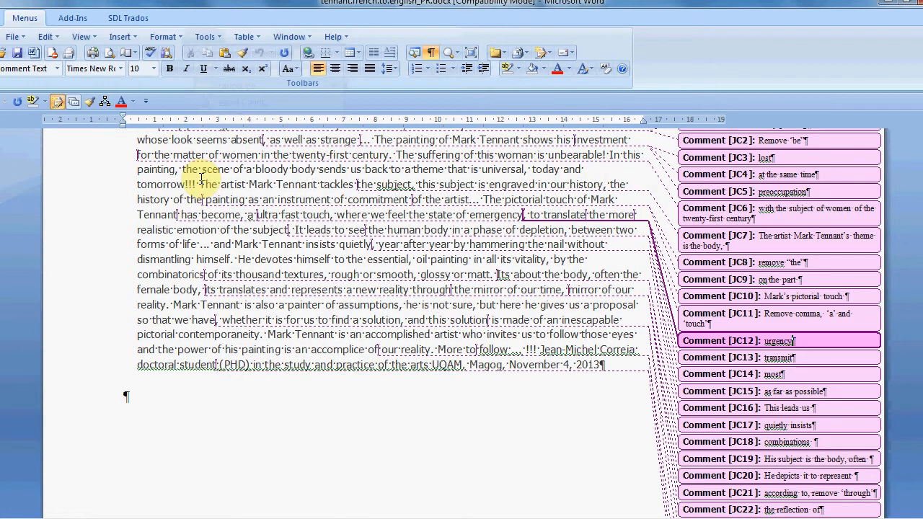
pyautogui.press('ctrl+shift+e')
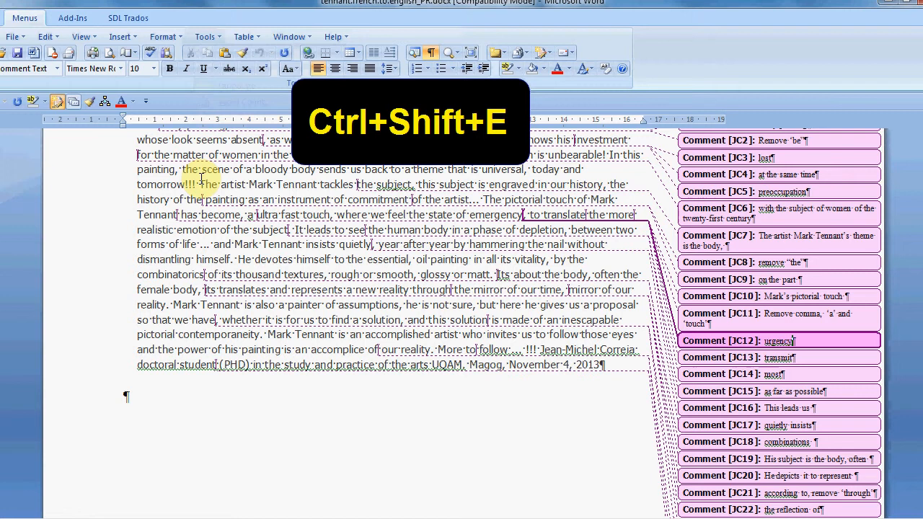